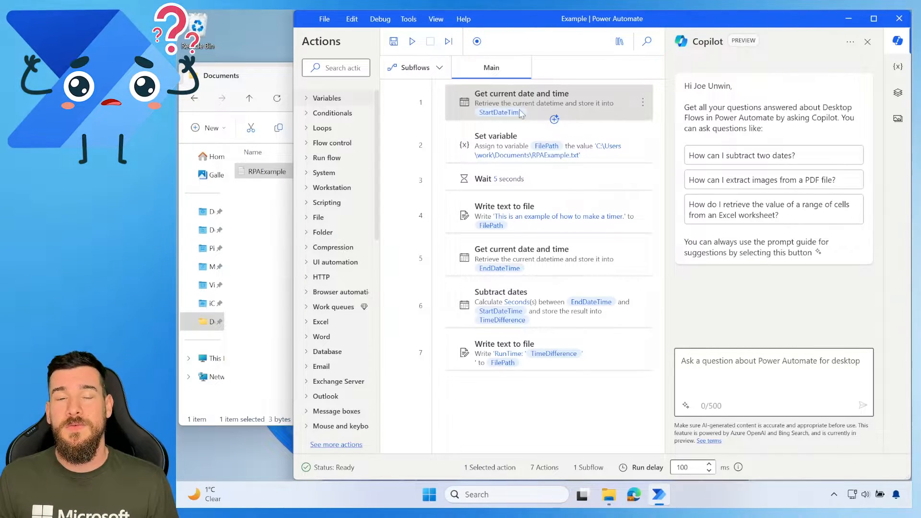
- Review the StartDateTime and EndDateTime capture steps and close them unchanged
double_click(520, 103)
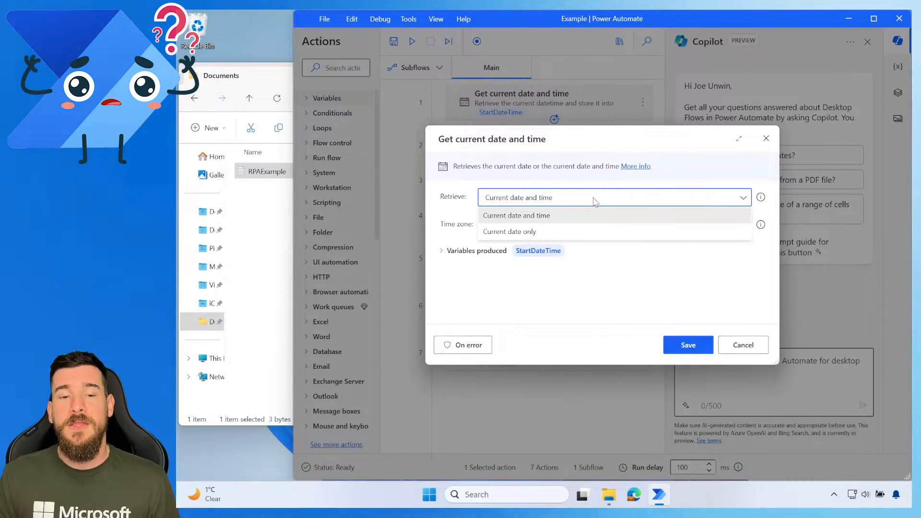
click(516, 214)
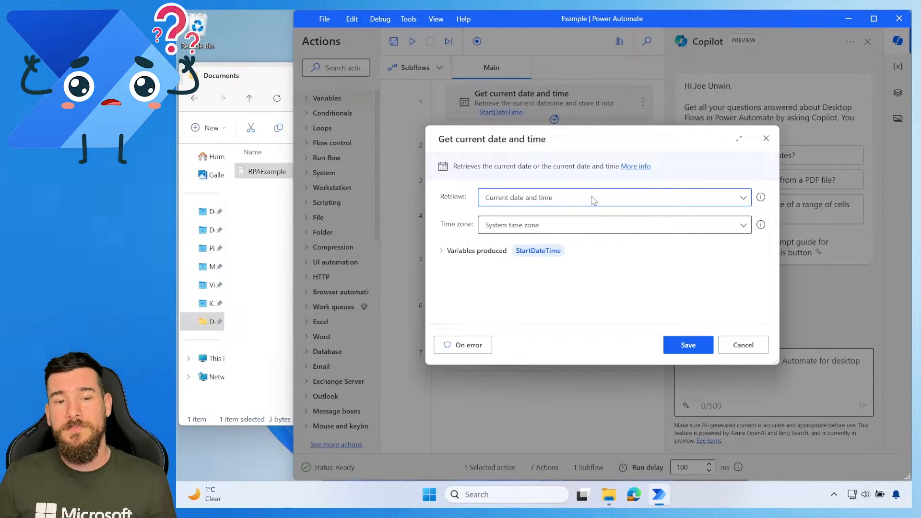
mouse_move(538, 229)
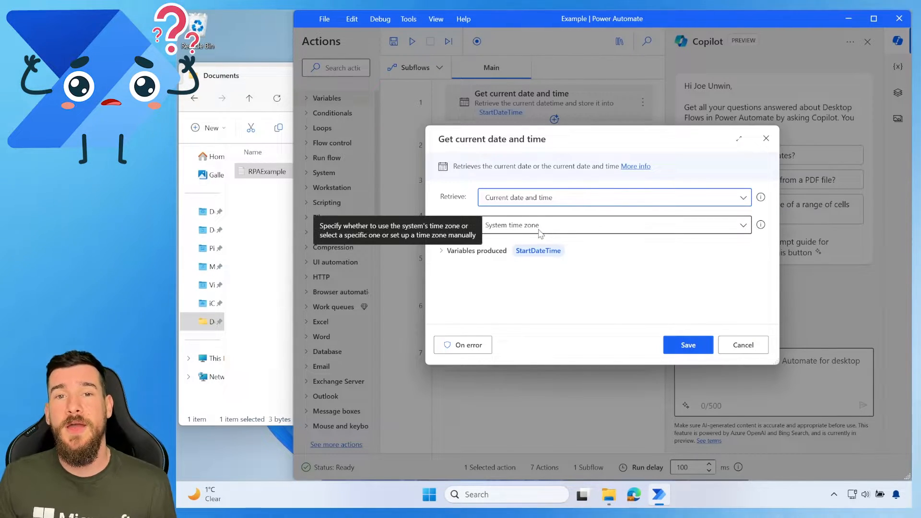
mouse_move(576, 268)
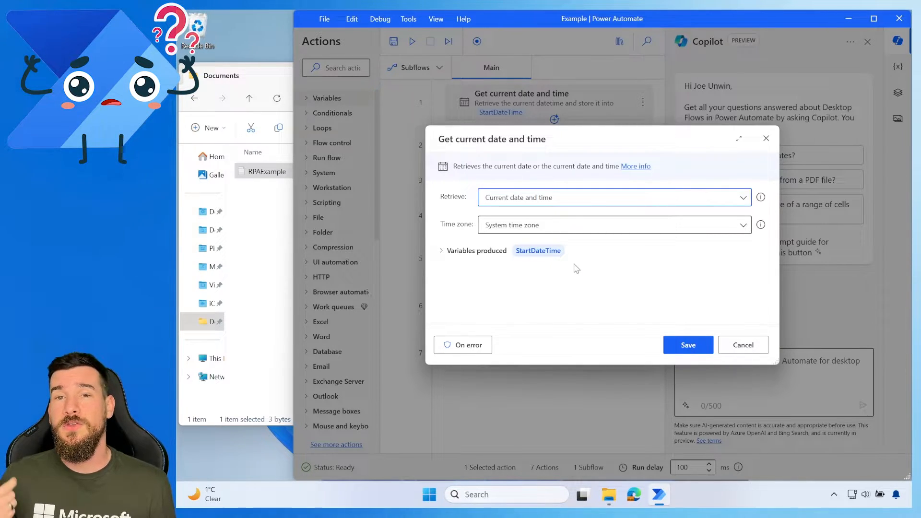
mouse_move(561, 266)
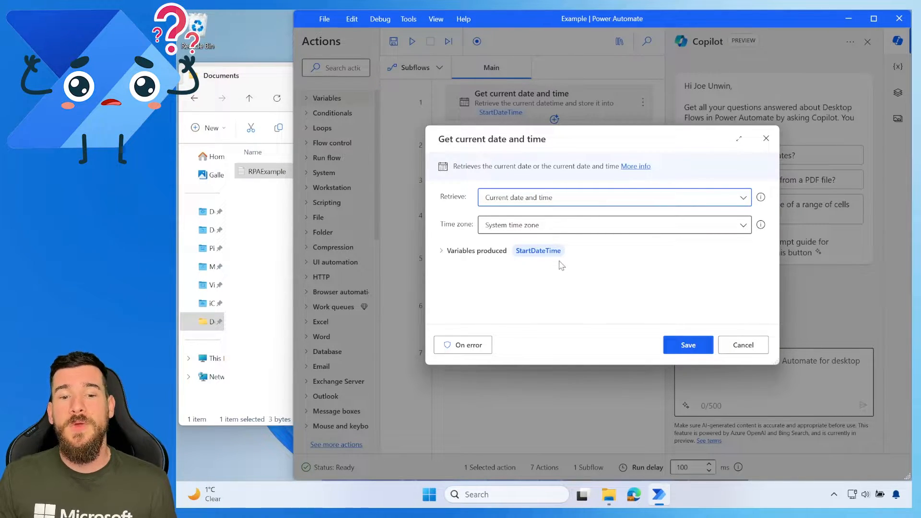
mouse_move(539, 263)
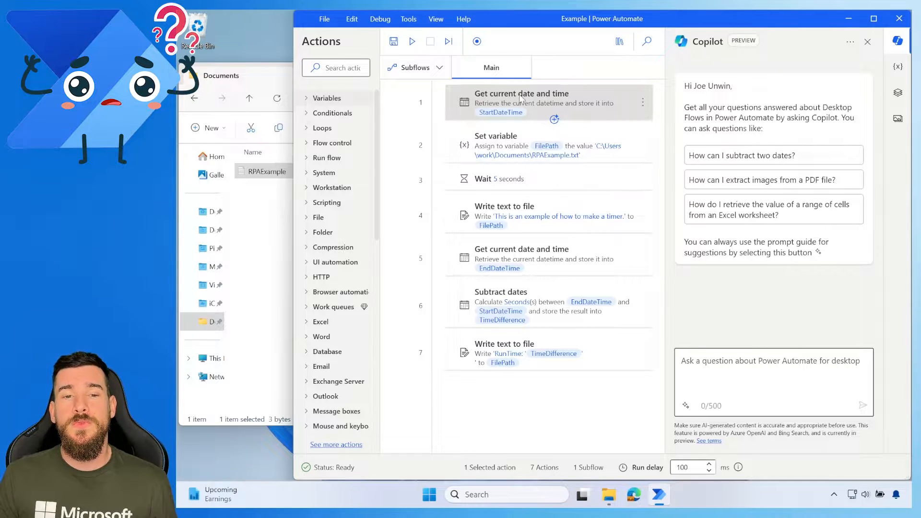
click(521, 258)
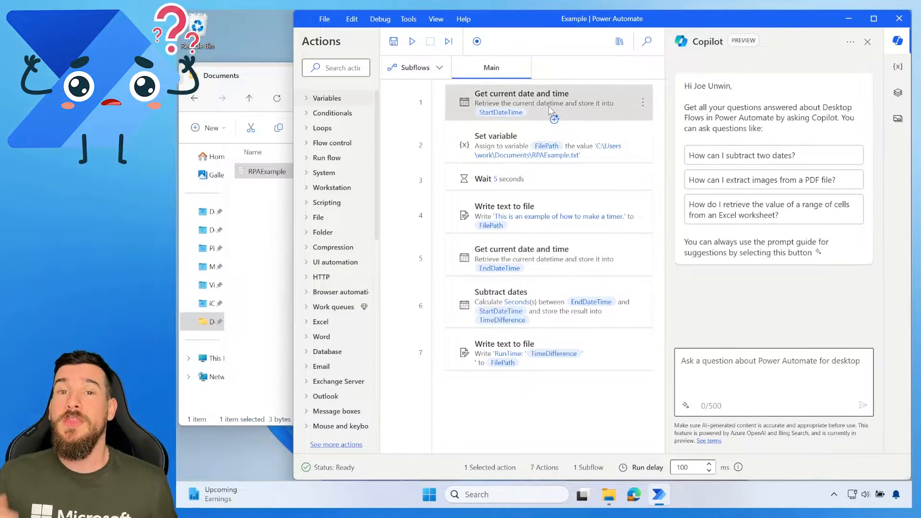
mouse_move(533, 179)
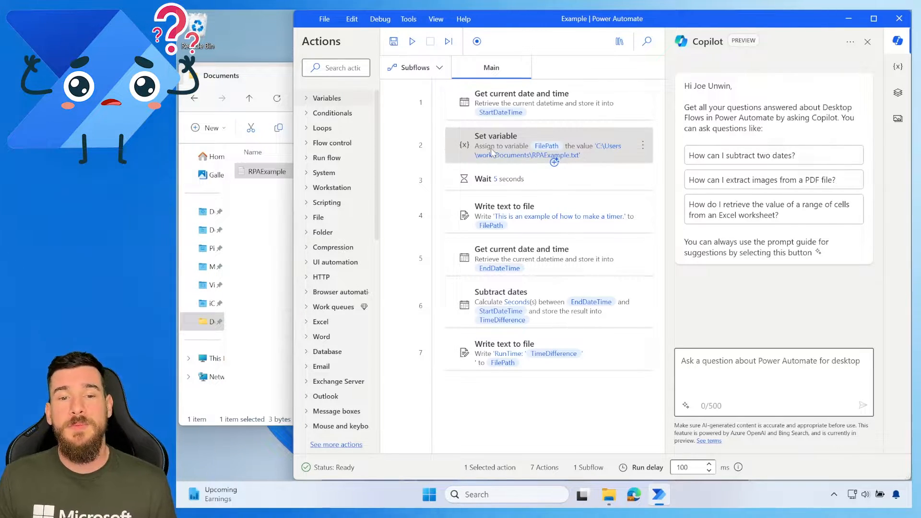
mouse_move(590, 157)
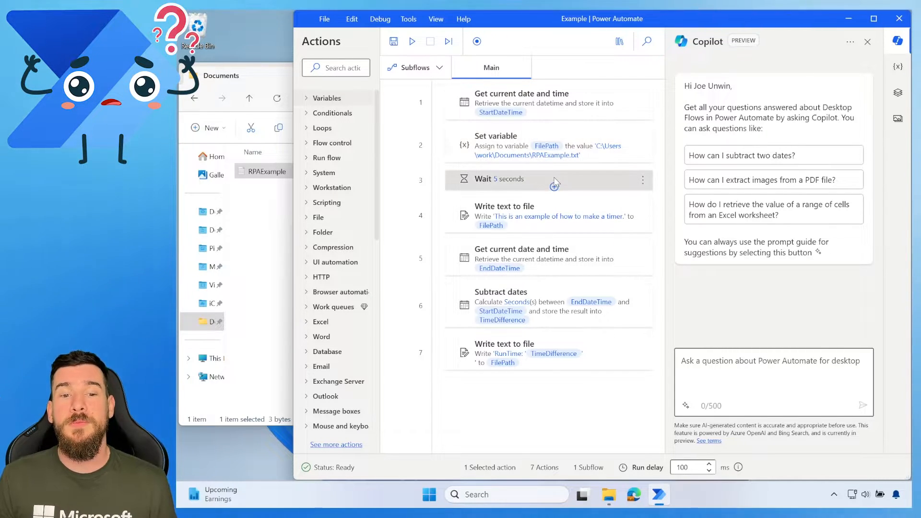
mouse_move(574, 187)
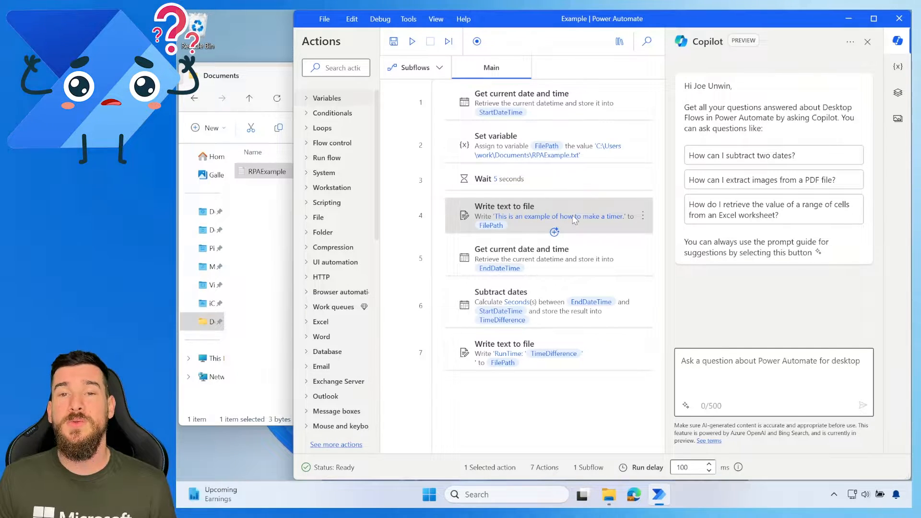
mouse_move(574, 213)
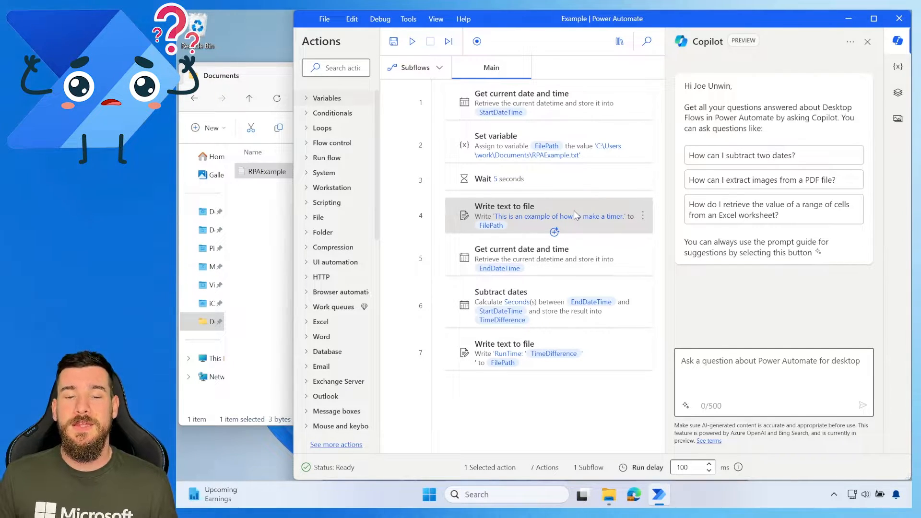
mouse_move(616, 224)
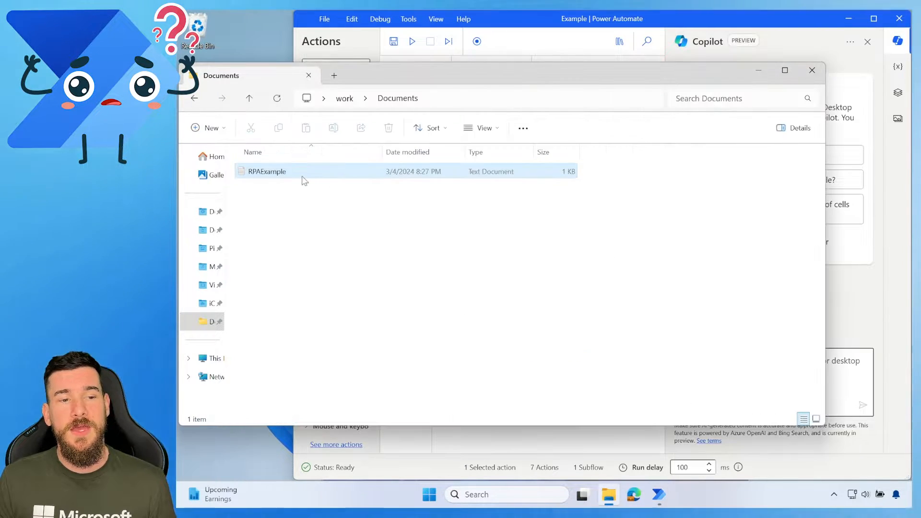
mouse_move(267, 171)
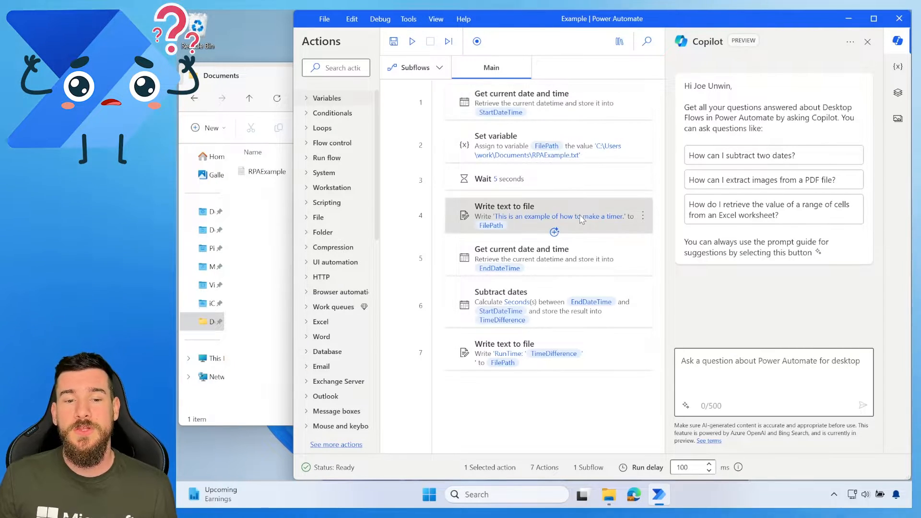
double_click(521, 258)
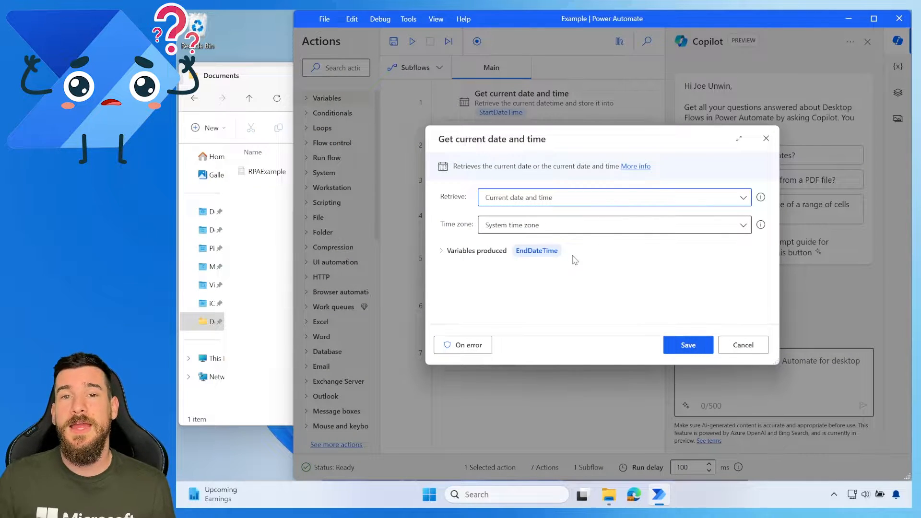
mouse_move(482, 148)
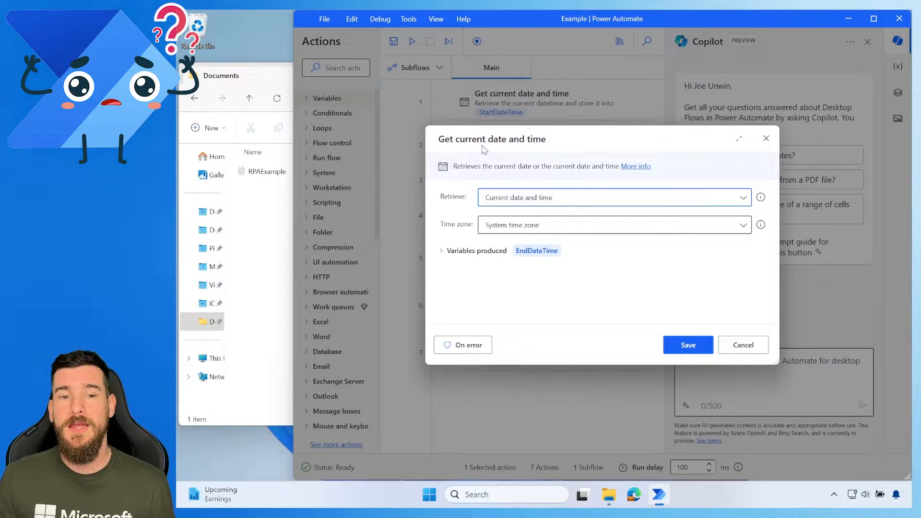
mouse_move(517, 203)
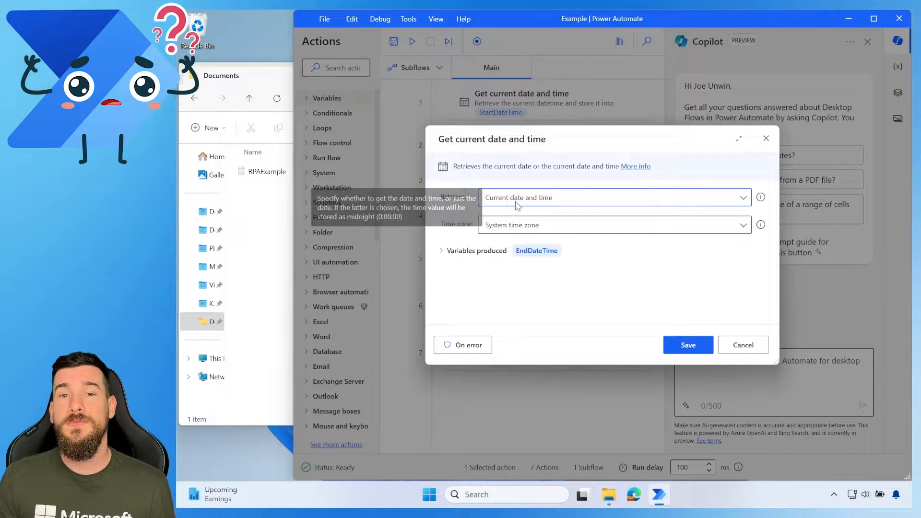
mouse_move(534, 232)
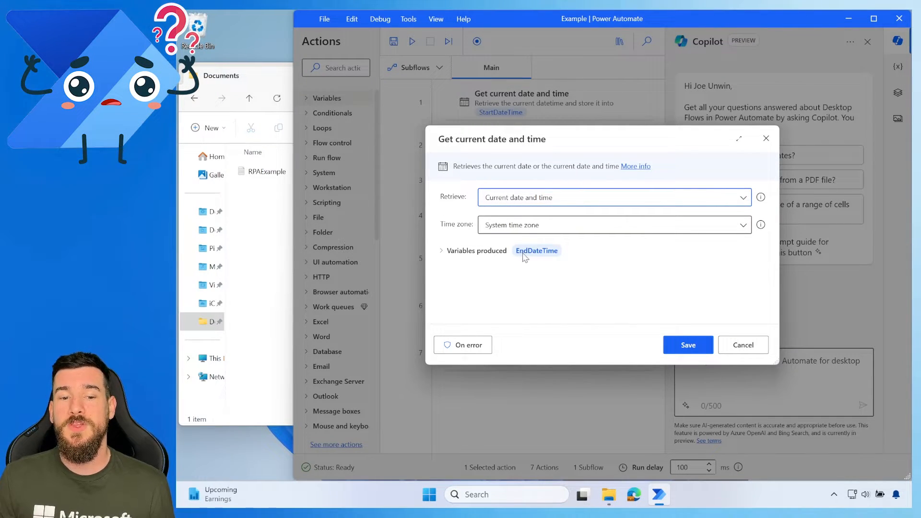
mouse_move(720, 317)
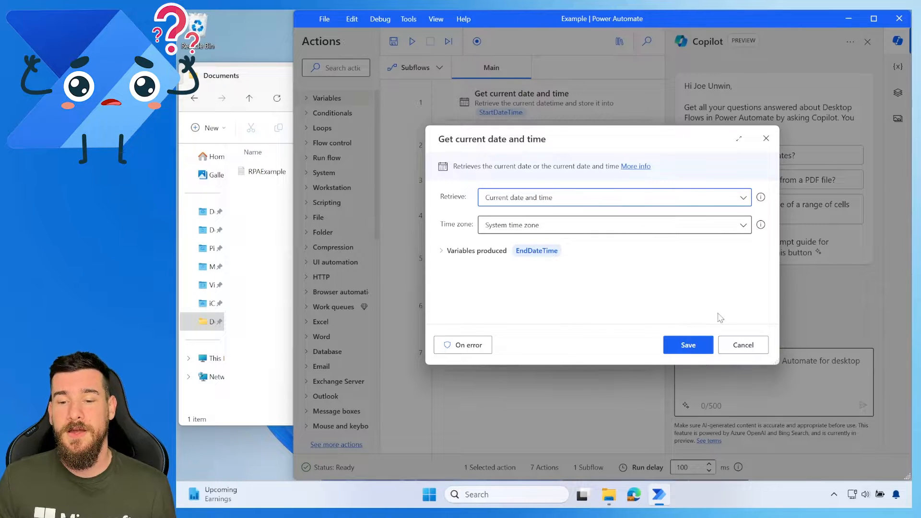
click(687, 345)
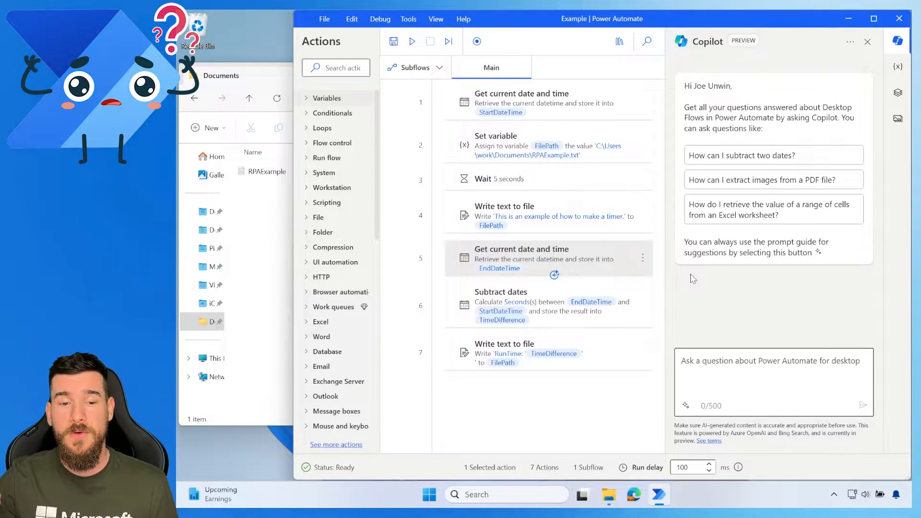
mouse_move(619, 310)
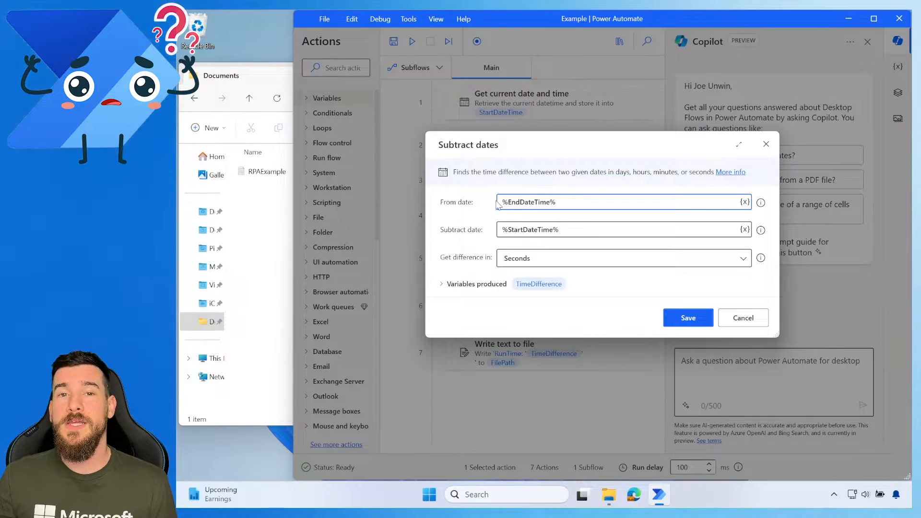
mouse_move(593, 201)
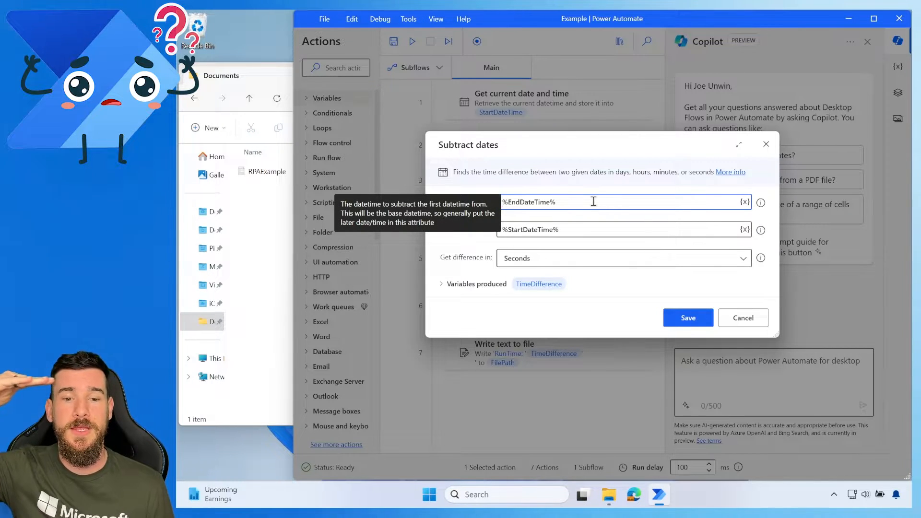
mouse_move(602, 216)
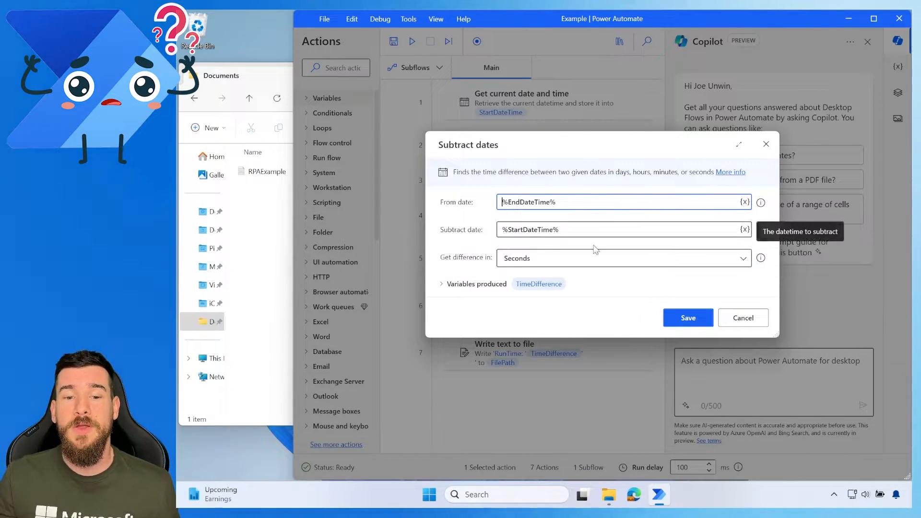
mouse_move(629, 275)
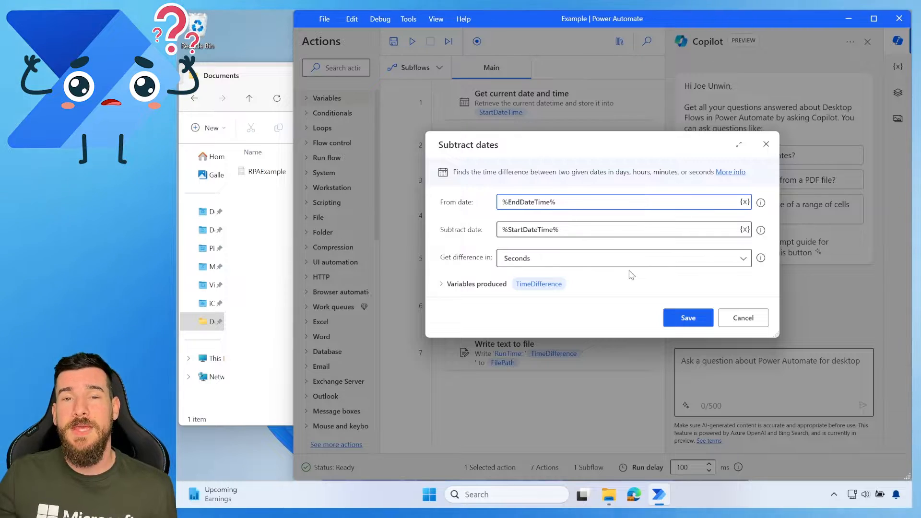
mouse_move(634, 266)
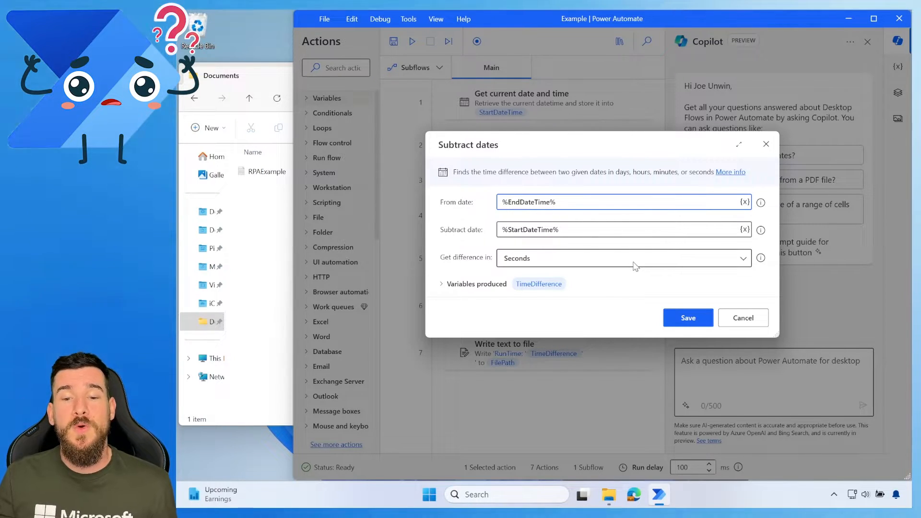
- Keep the Subtract dates difference measured in Seconds and save the step
click(622, 259)
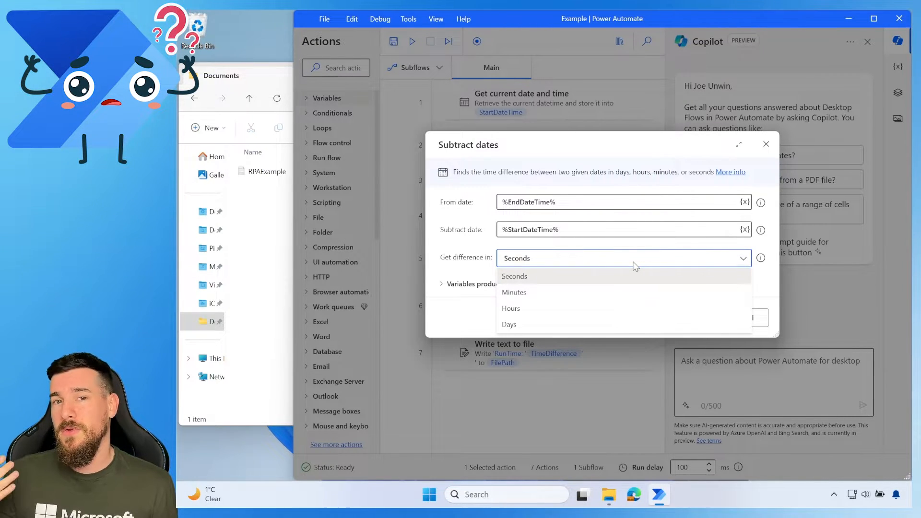
click(514, 276)
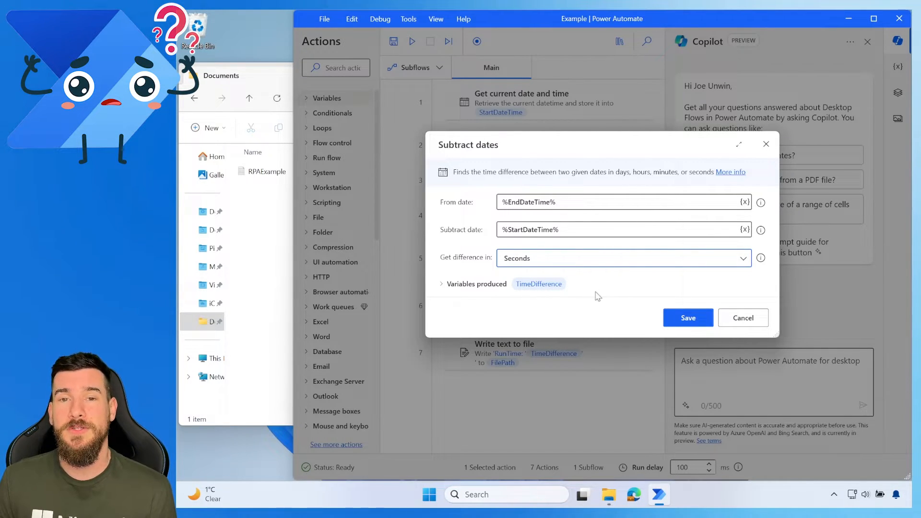
mouse_move(578, 286)
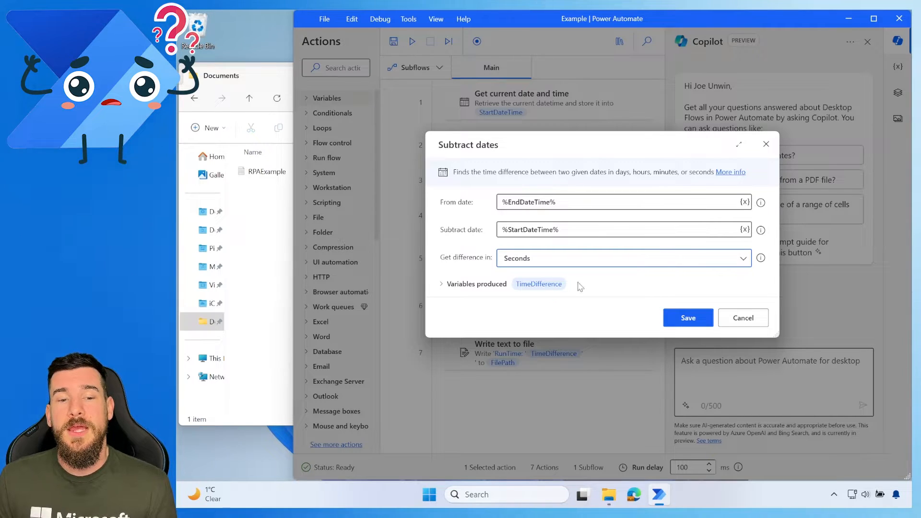
mouse_move(578, 254)
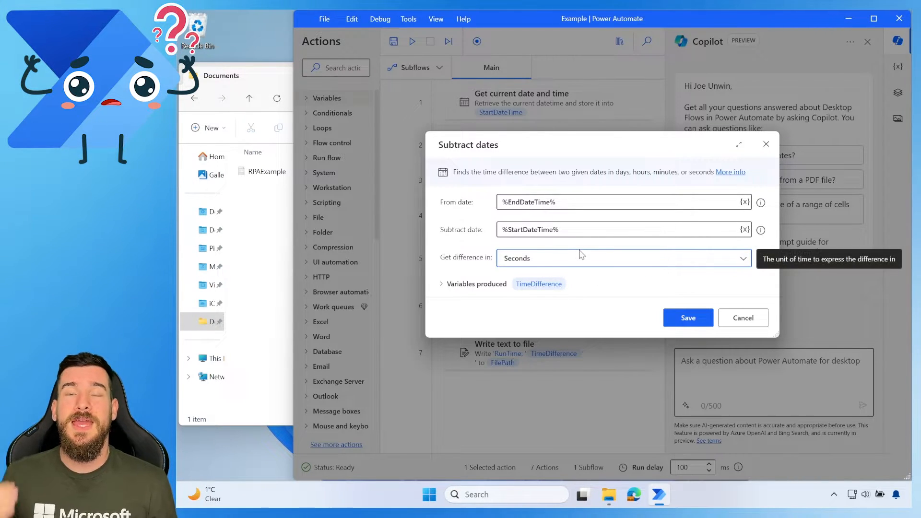
mouse_move(640, 268)
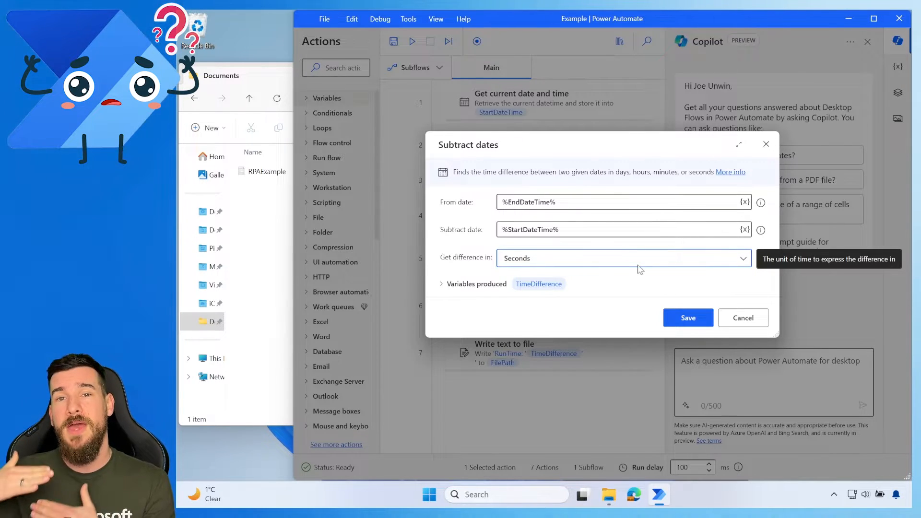
click(688, 317)
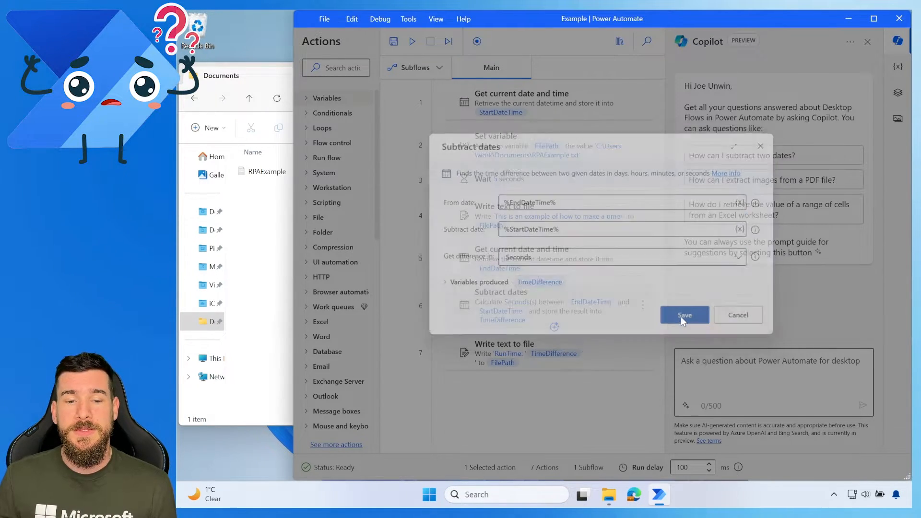
click(684, 314)
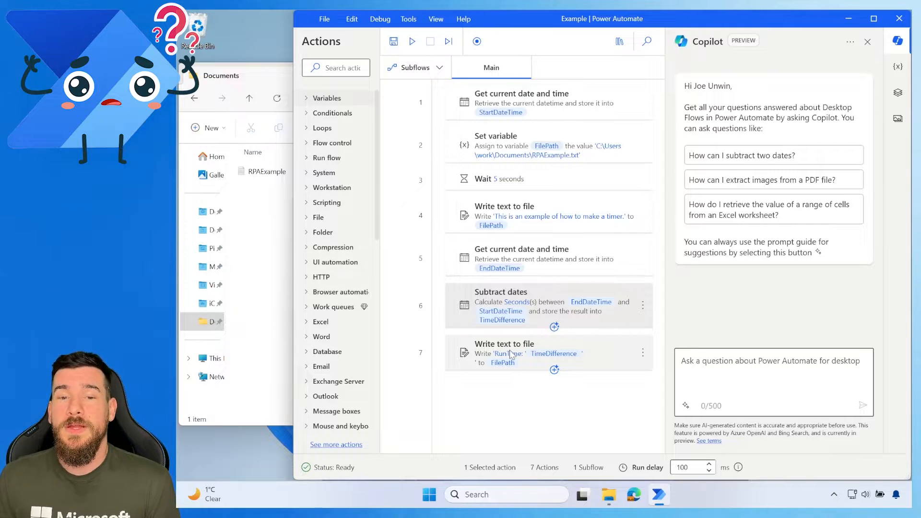
double_click(504, 344)
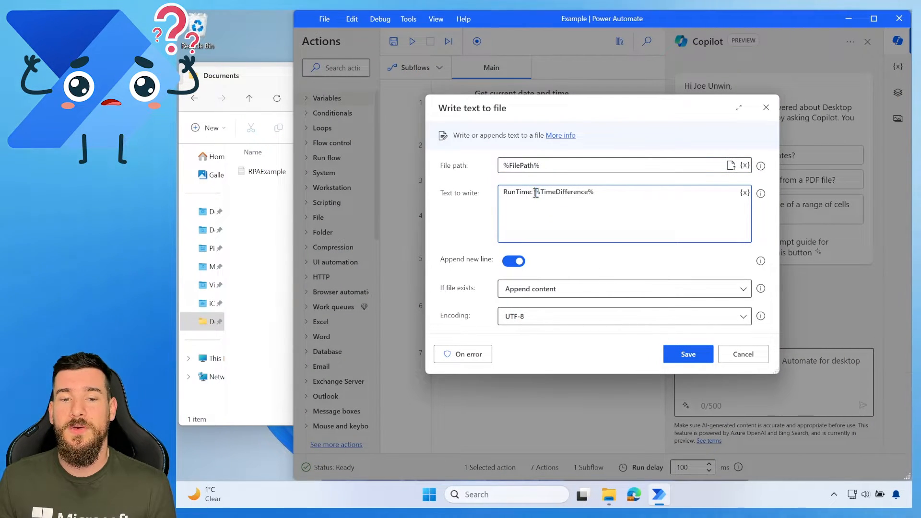
click(687, 354)
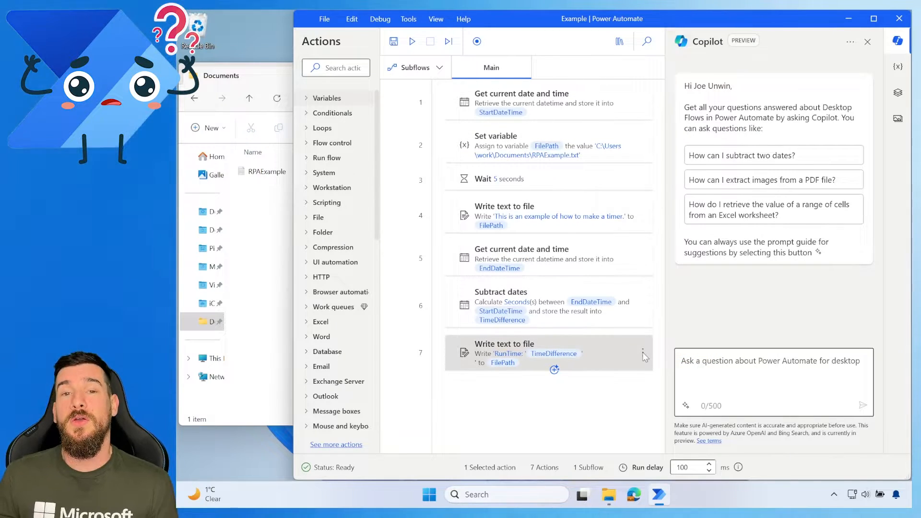
click(612, 412)
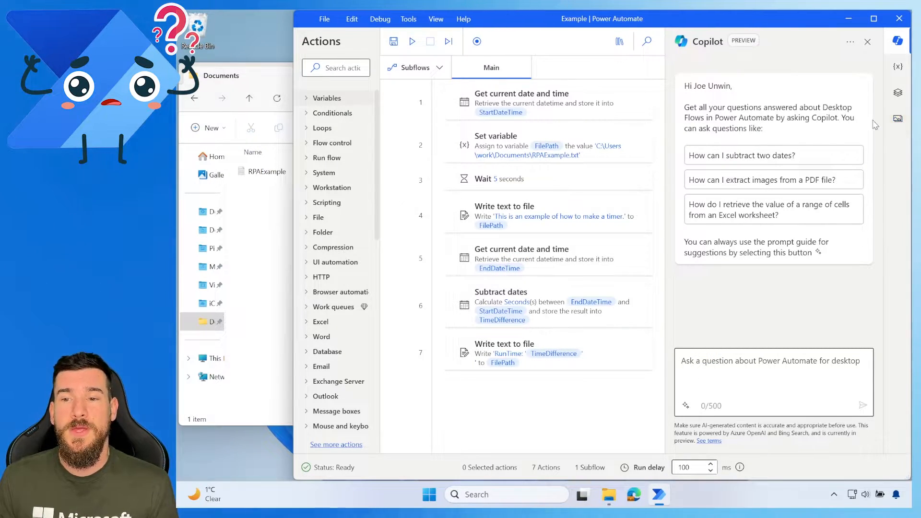
- Close the Copilot panel and run the timer flow from the toolbar
click(867, 41)
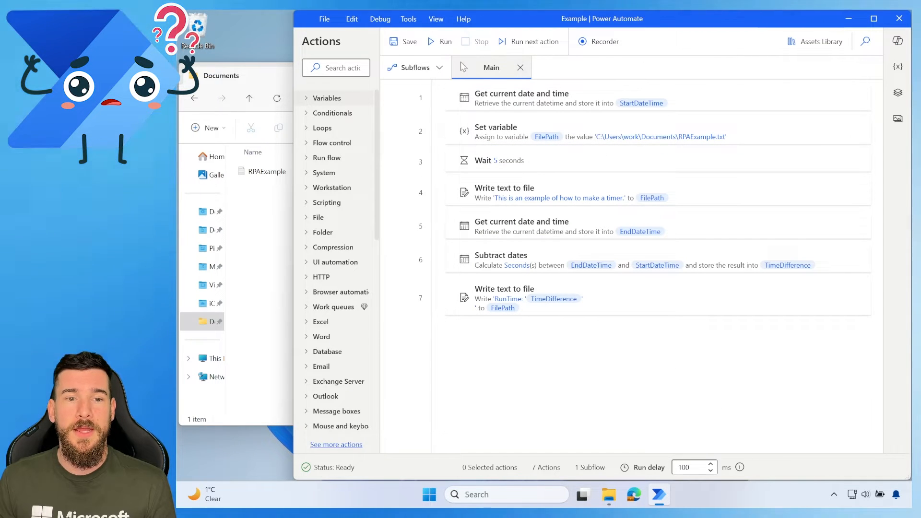
click(445, 42)
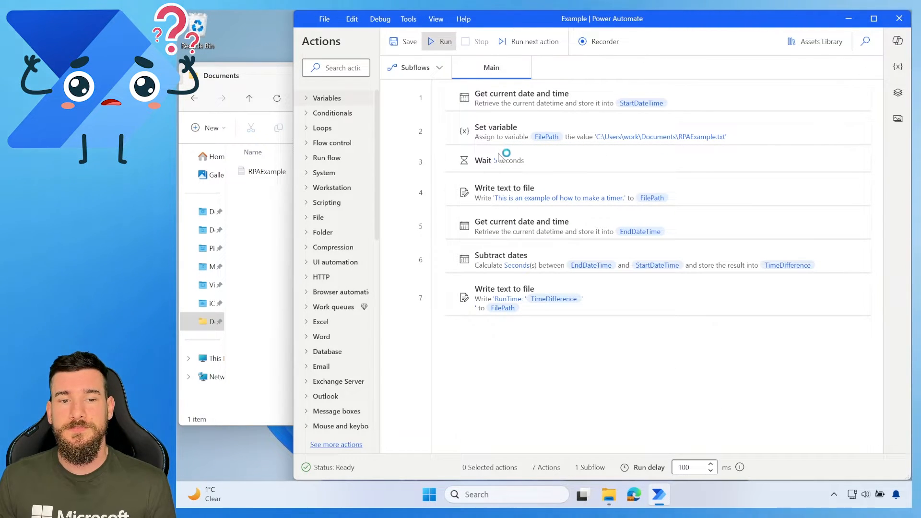
click(446, 42)
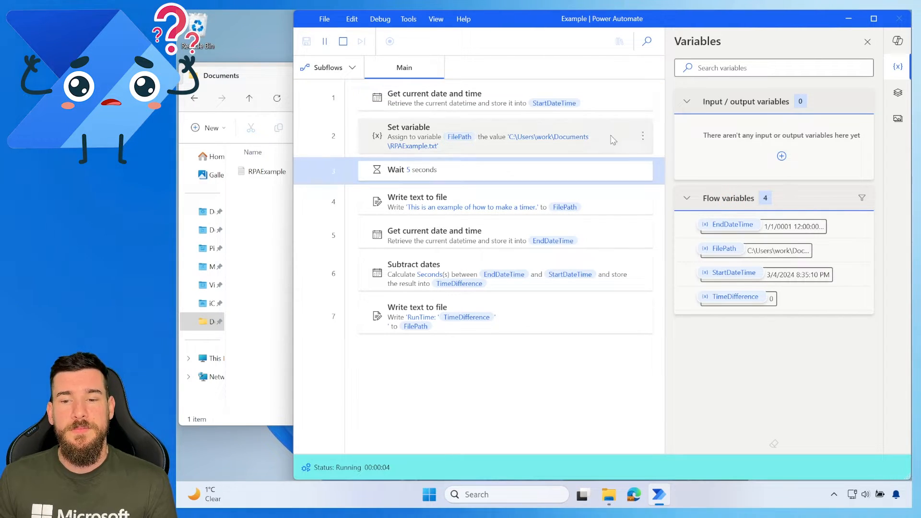
mouse_move(548, 255)
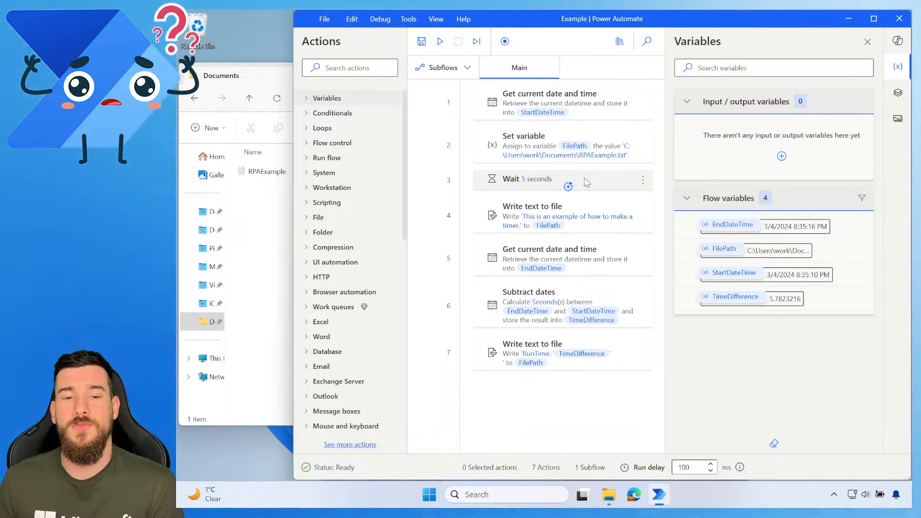
mouse_move(752, 276)
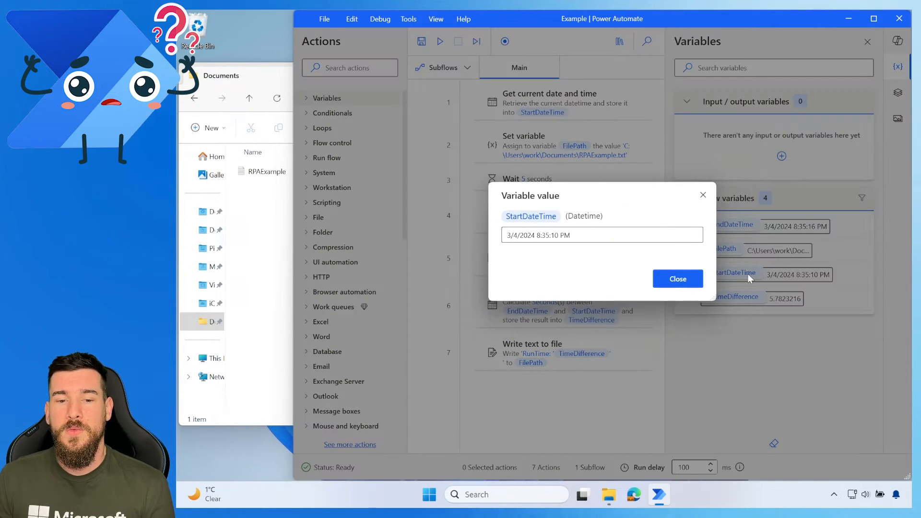
mouse_move(545, 250)
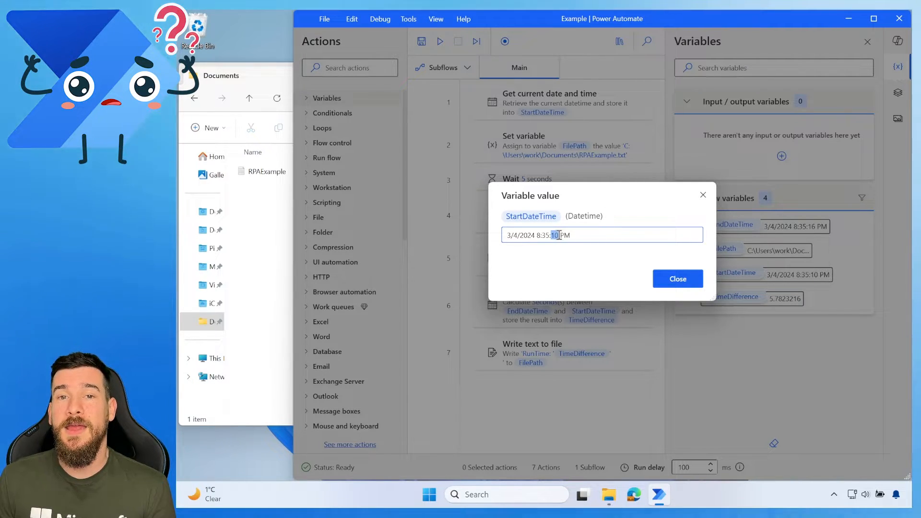
click(677, 278)
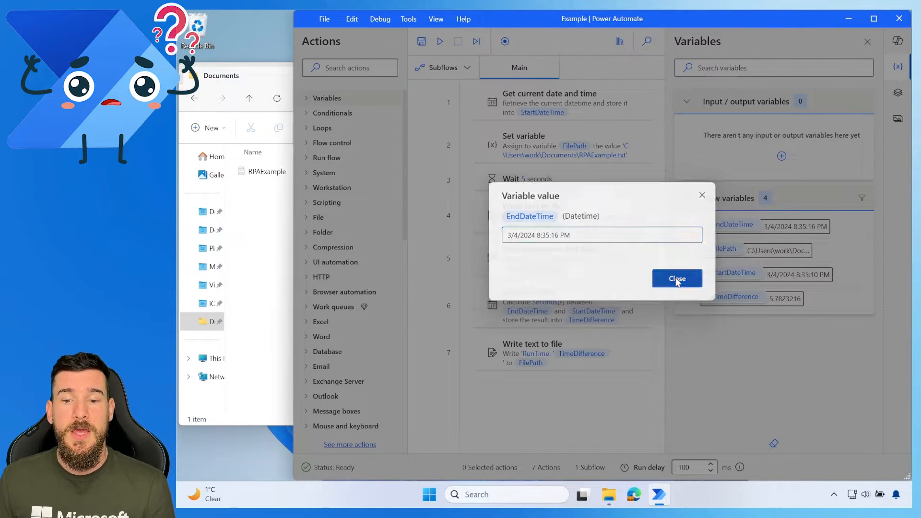
click(676, 278)
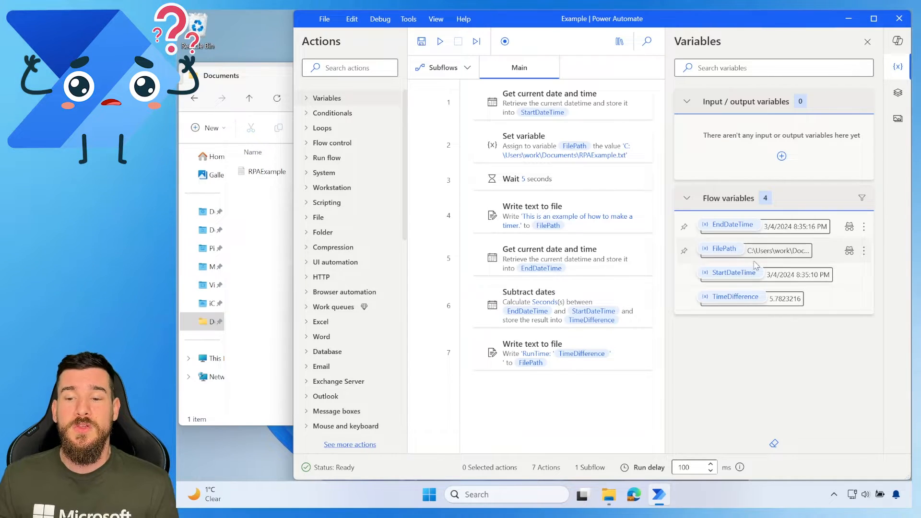
mouse_move(754, 281)
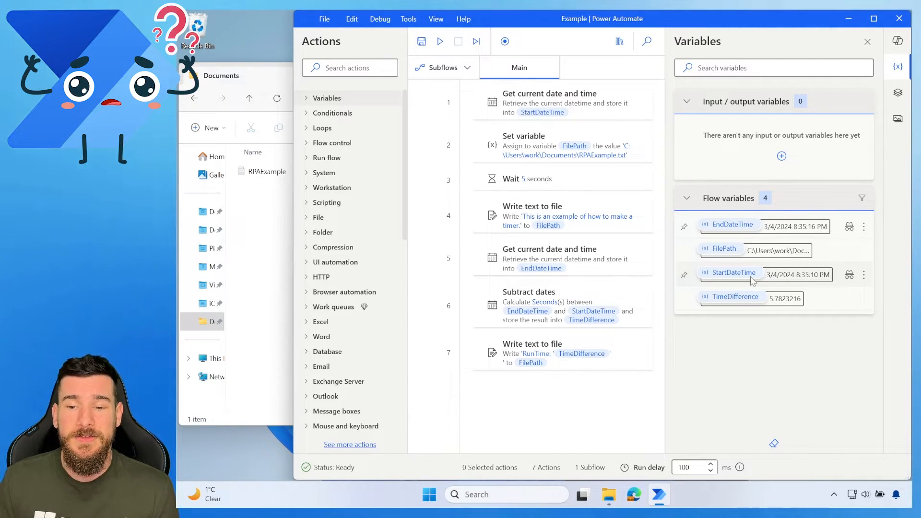
mouse_move(784, 227)
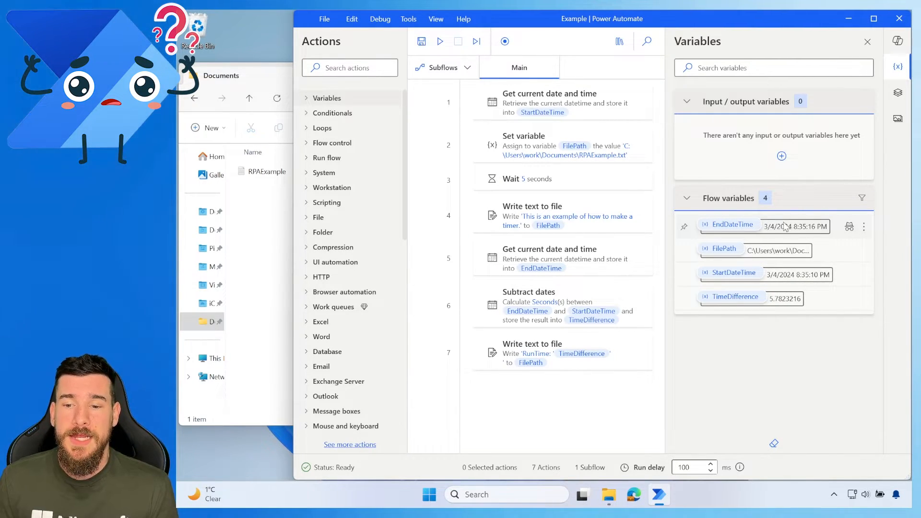
mouse_move(760, 286)
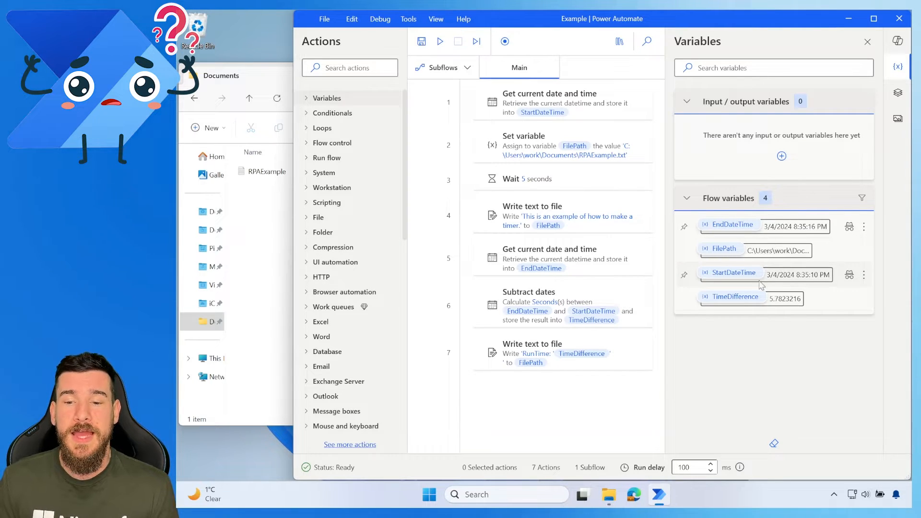
mouse_move(769, 244)
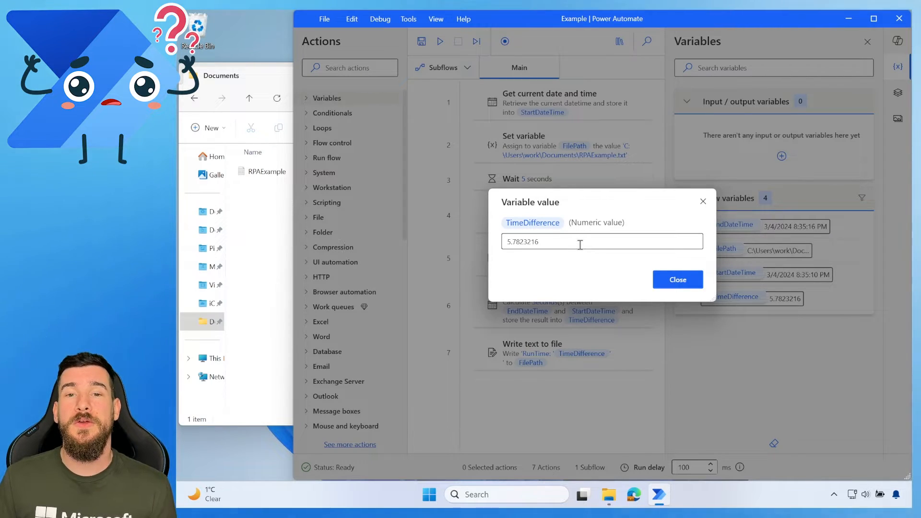
click(676, 279)
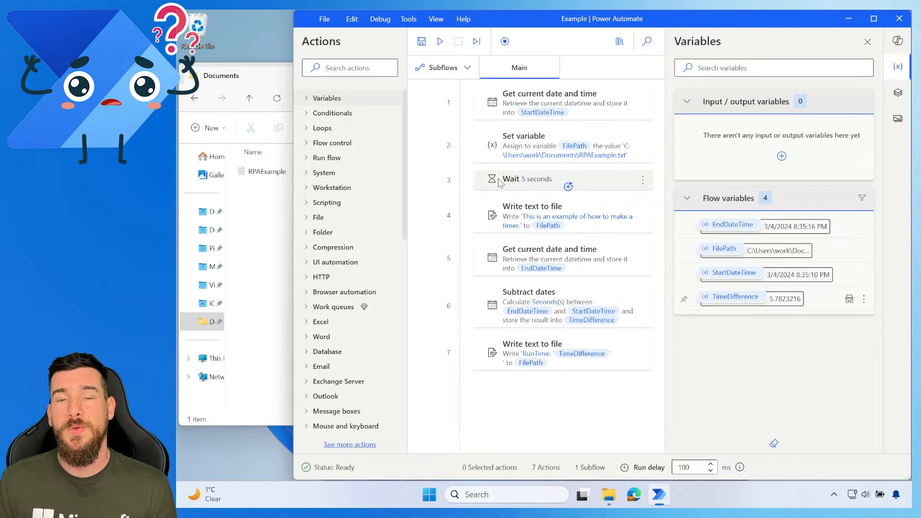
mouse_move(578, 218)
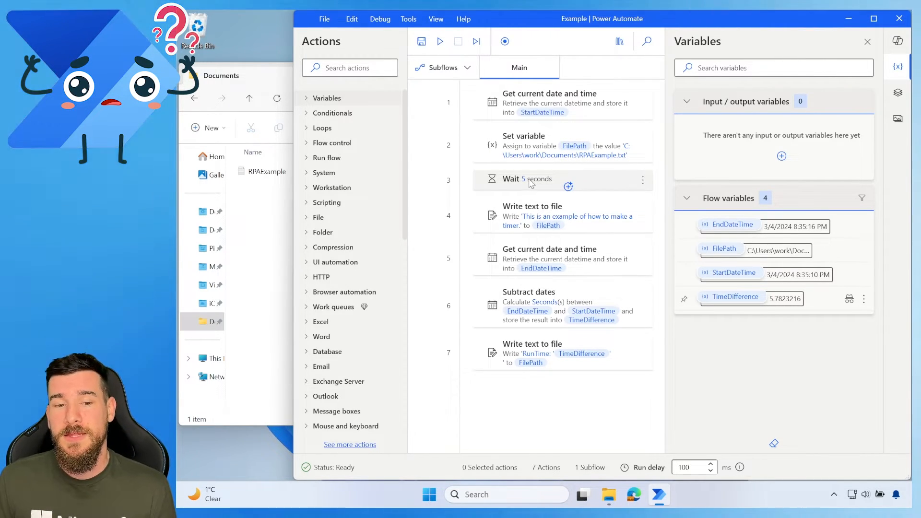
mouse_move(774, 304)
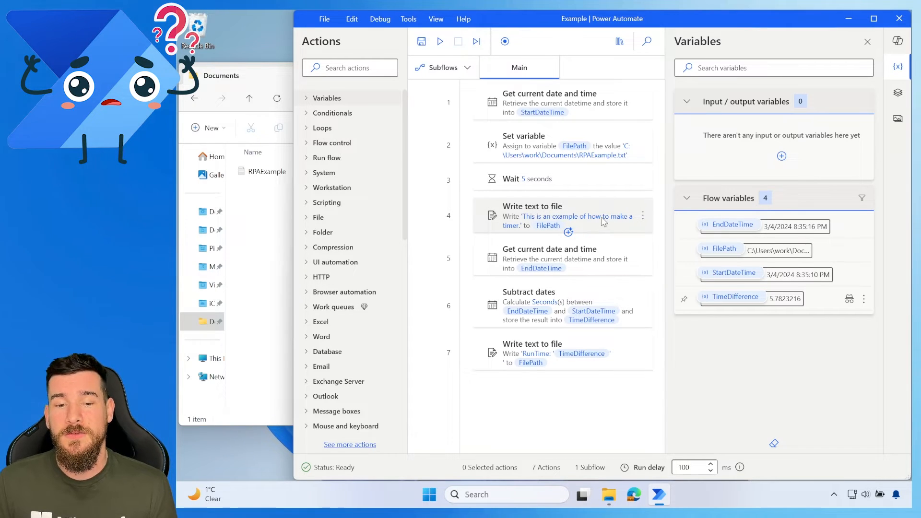
mouse_move(535, 352)
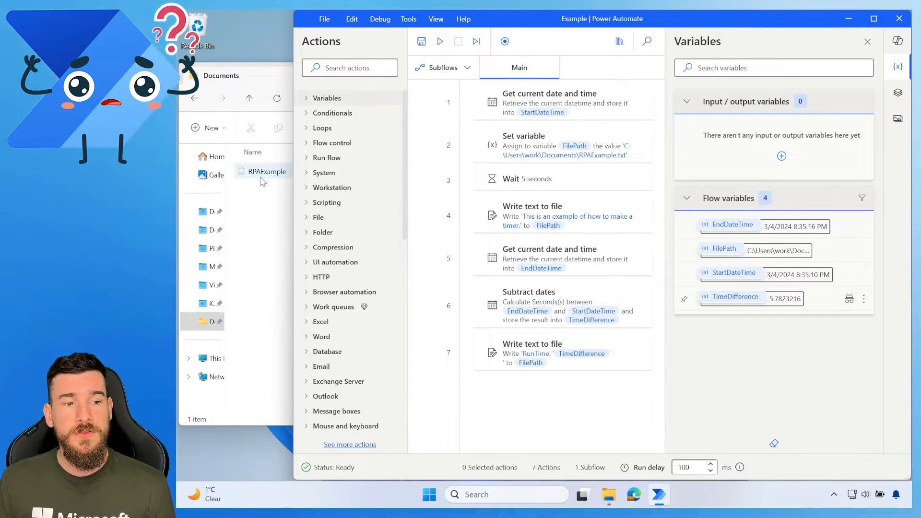
- Open the RPAExample output text file from the Documents folder
double_click(266, 171)
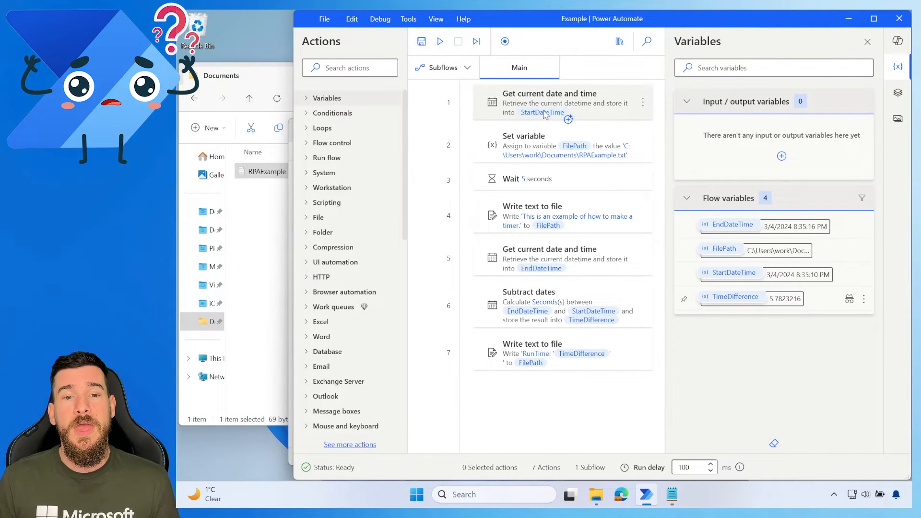
mouse_move(546, 113)
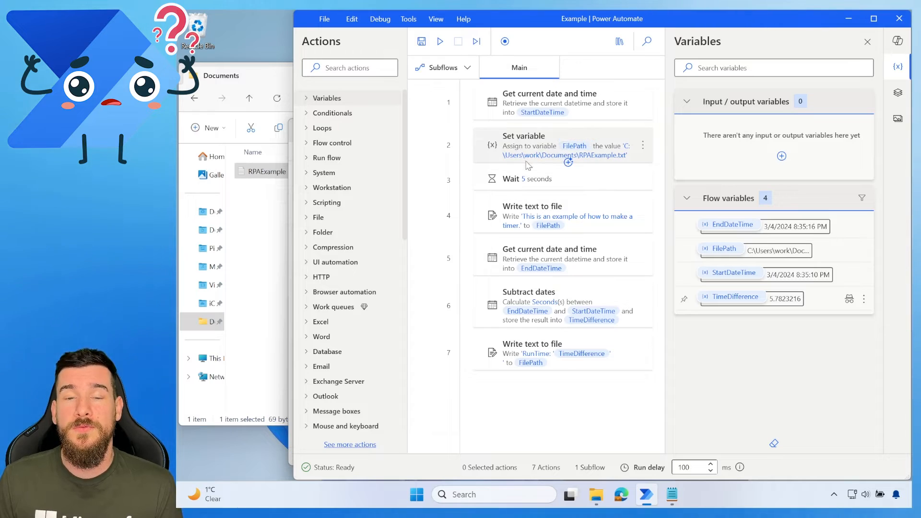
mouse_move(562, 305)
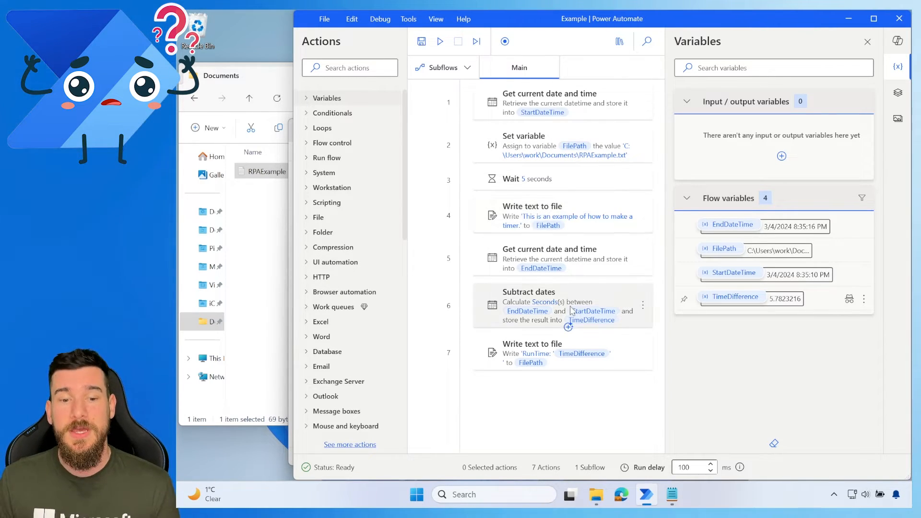